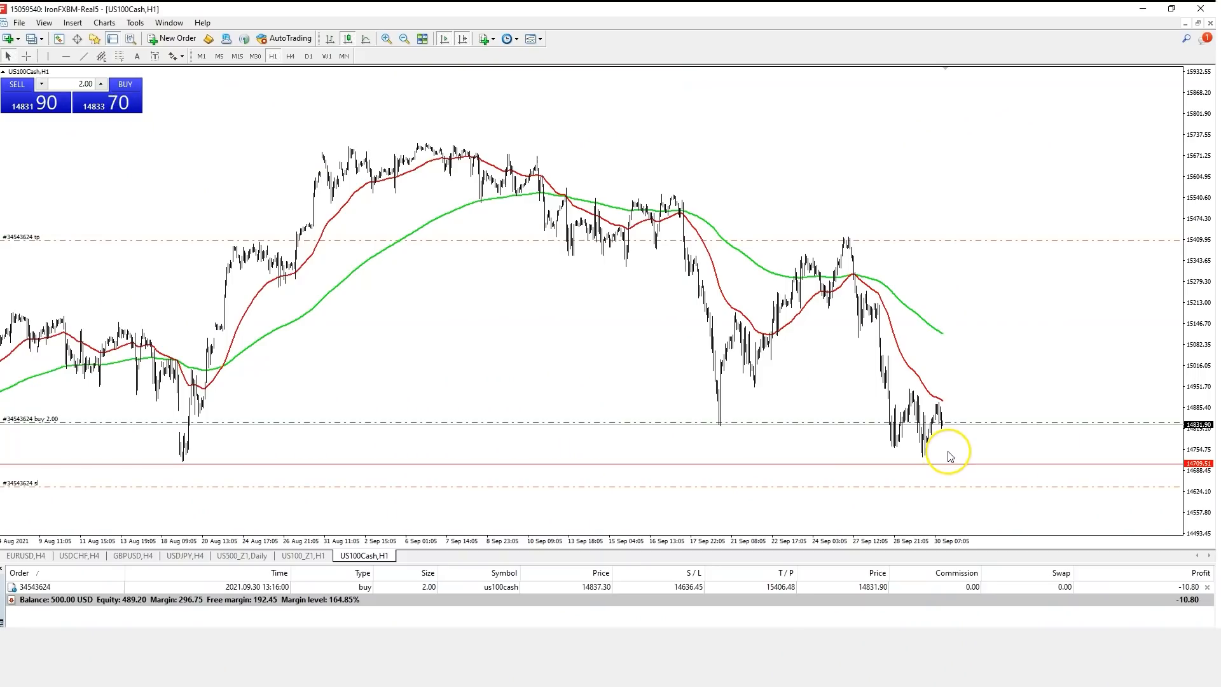
- Place a 1.00-lot buy limit on US100Cash at 14743.27 via the chart's right-click trading menu
right_click(948, 456)
text(1)
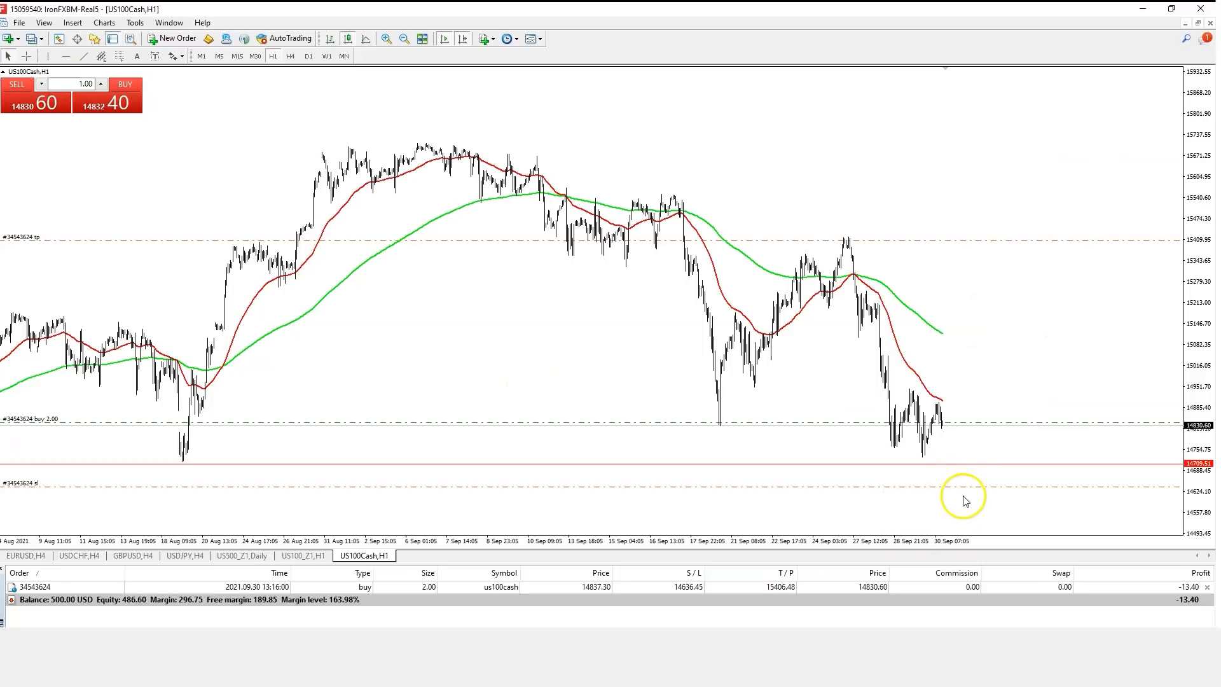
right_click(963, 457)
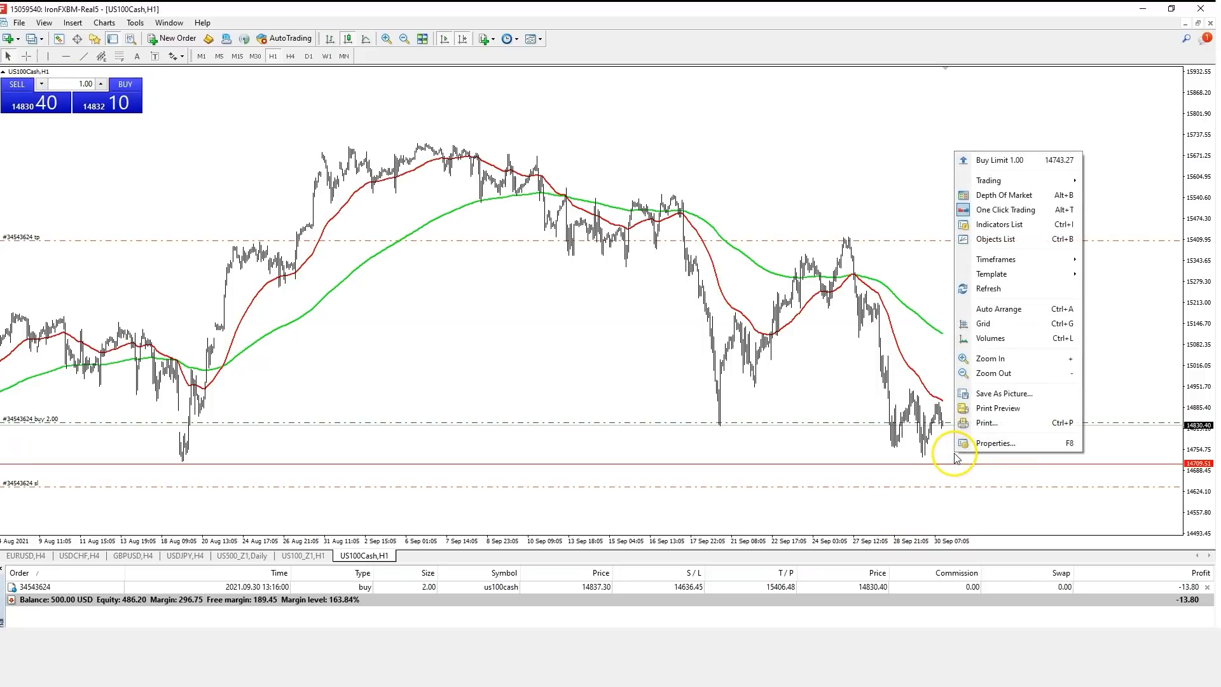
click(999, 160)
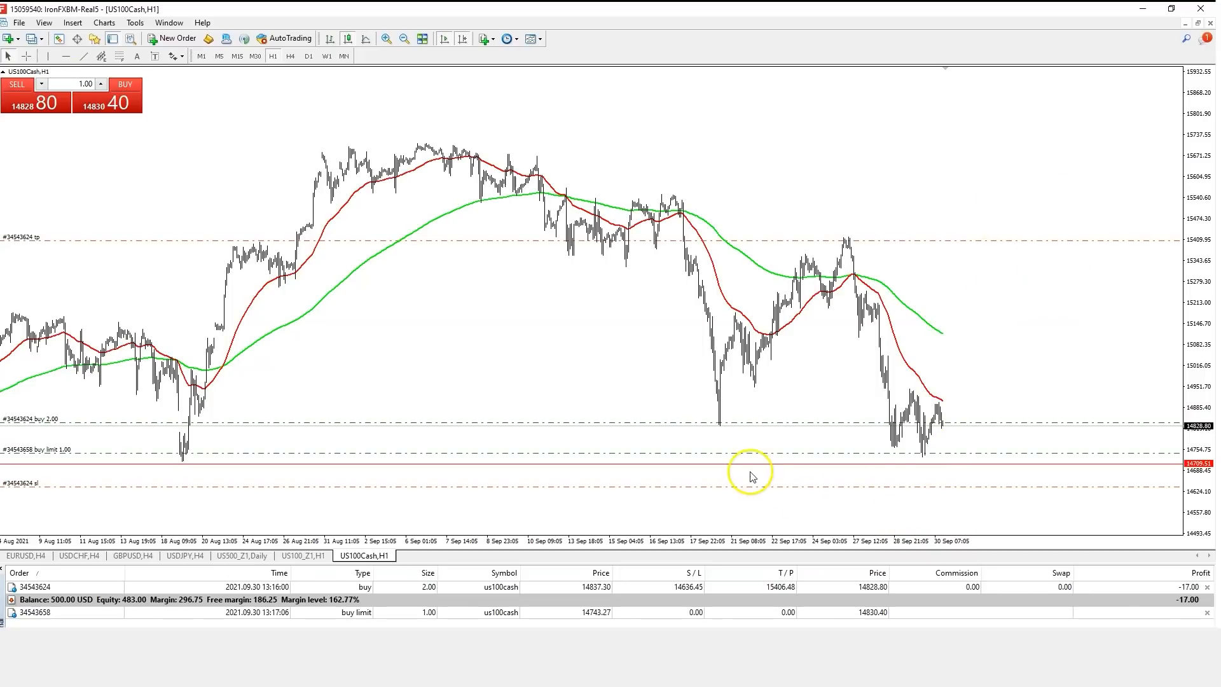